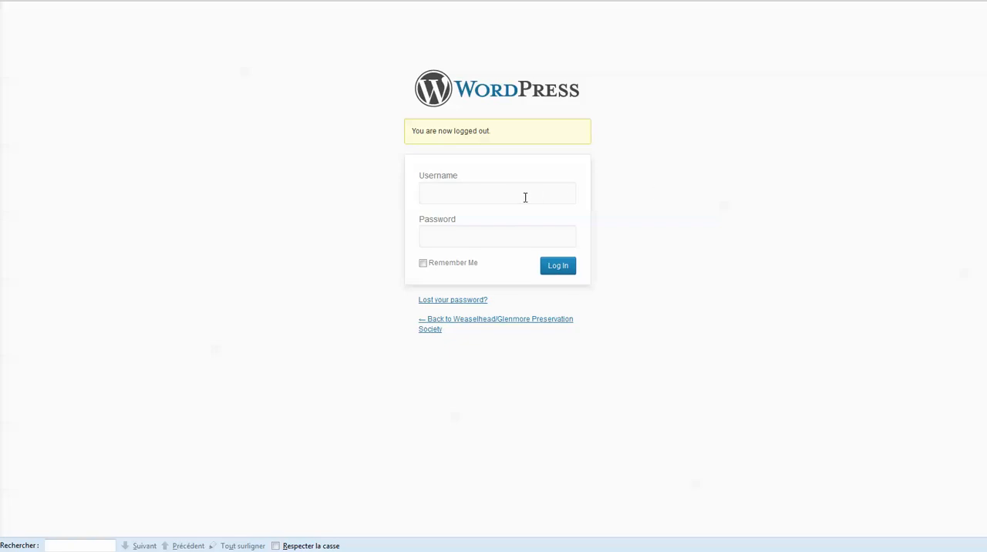
Log in to the WordPress admin area with the account's username and password
{"action": "left_click", "coordinate": [496, 192]}
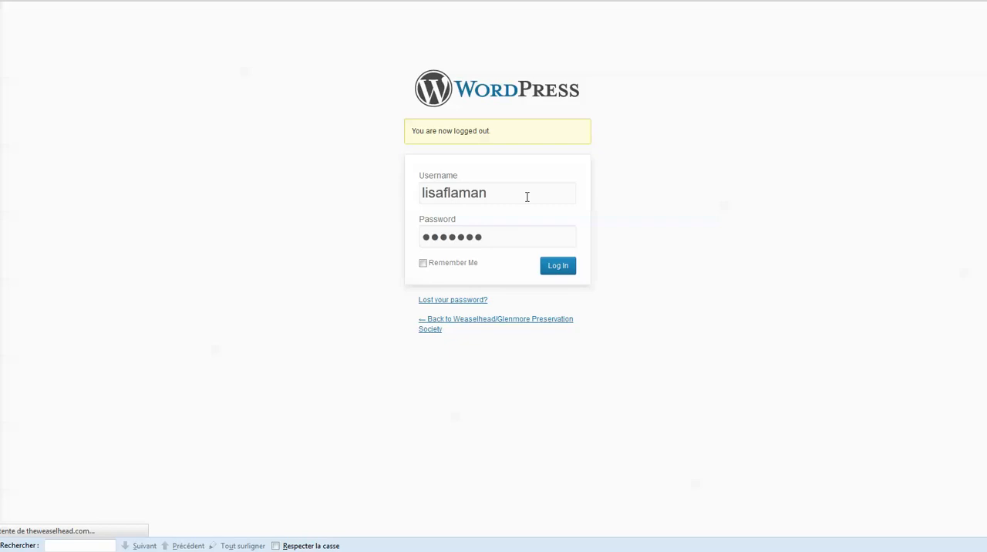
{"action": "left_click", "coordinate": [558, 266]}
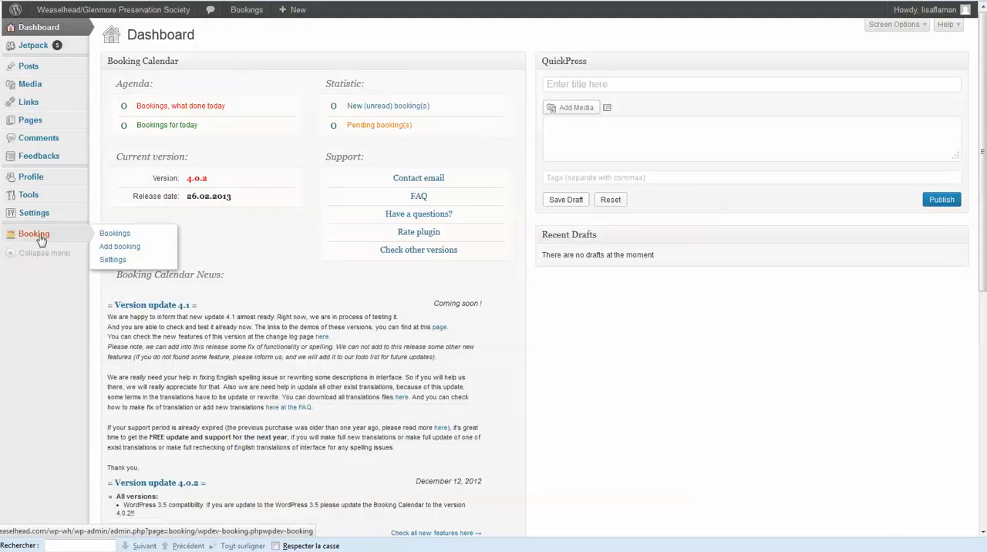
{"action": "mouse_move", "coordinate": [120, 246]}
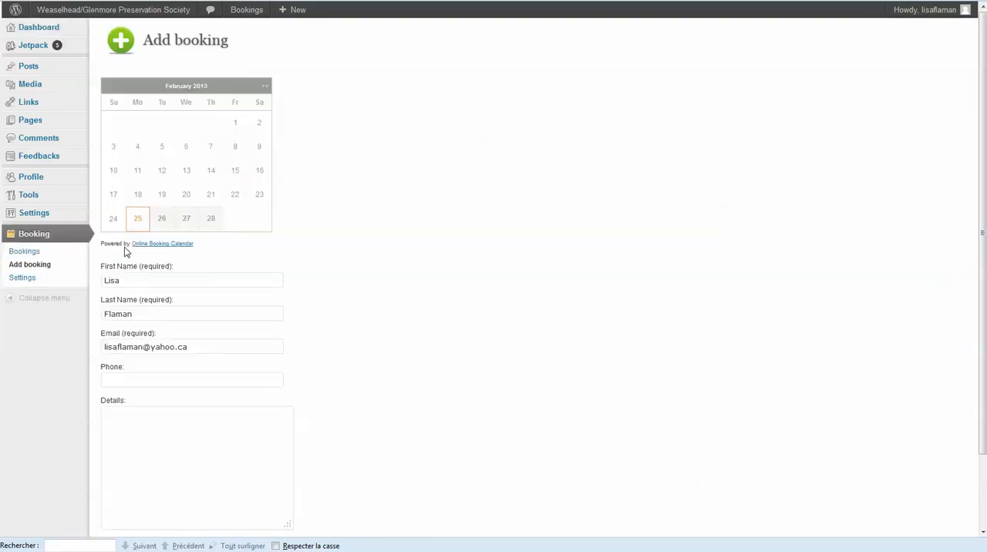
{"action": "mouse_move", "coordinate": [207, 269]}
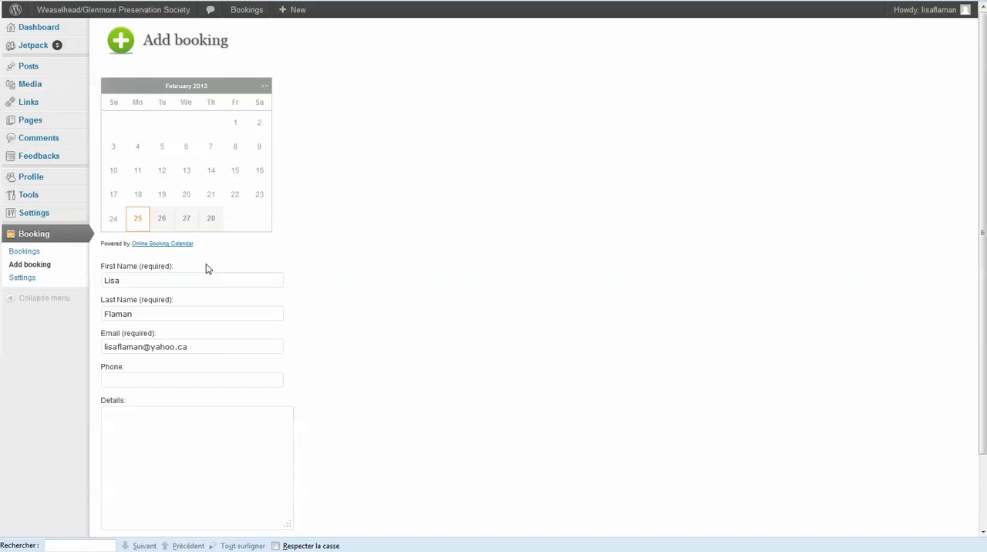
{"action": "mouse_move", "coordinate": [137, 218]}
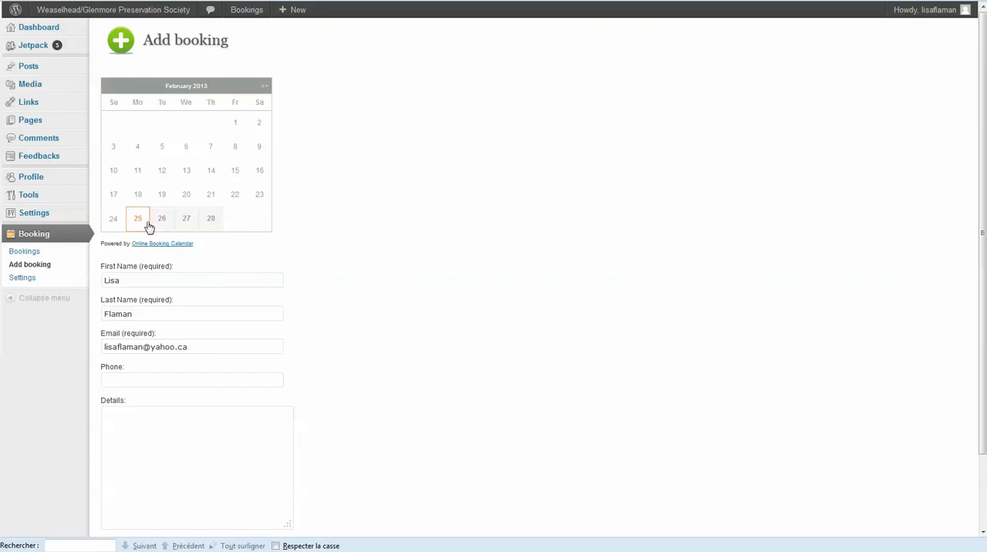
Pick 25 February and further booking days in the calendar
{"action": "left_click", "coordinate": [137, 218]}
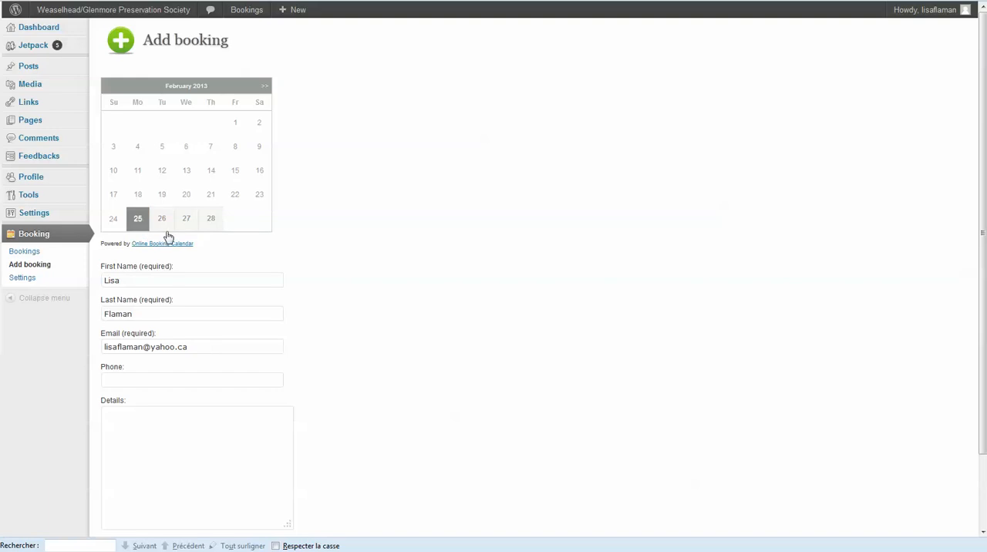
{"action": "left_click", "coordinate": [265, 86]}
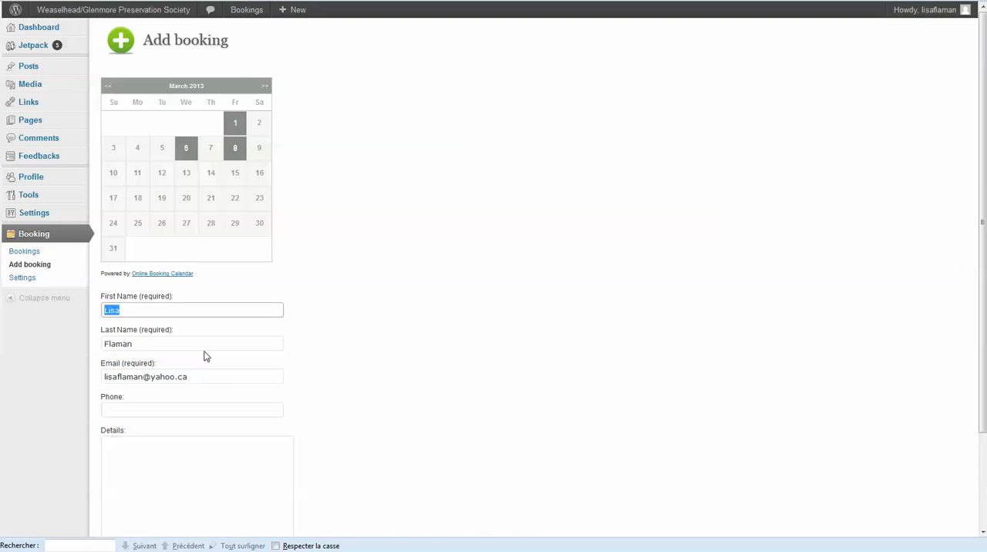
{"action": "type", "text": "Blabla"}
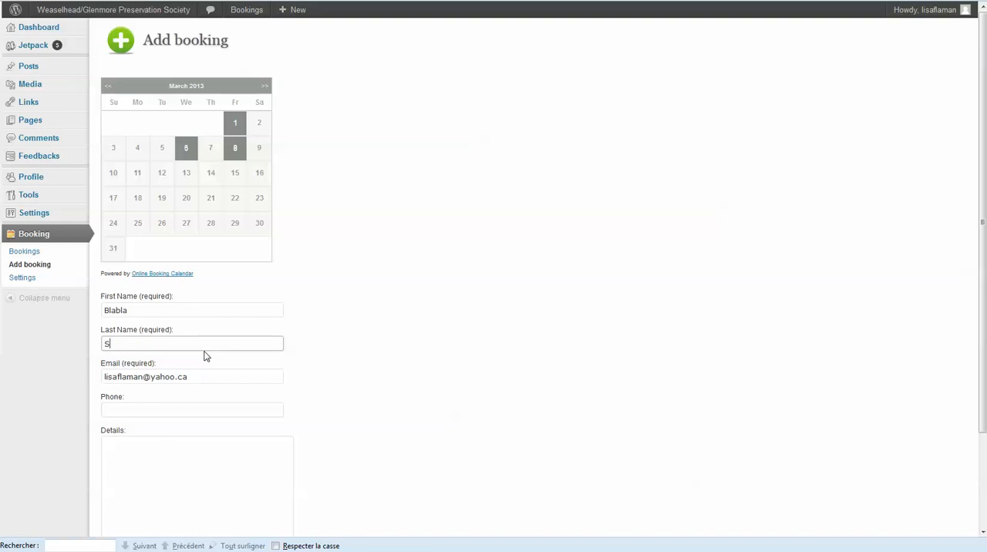
{"action": "type", "text": "chool"}
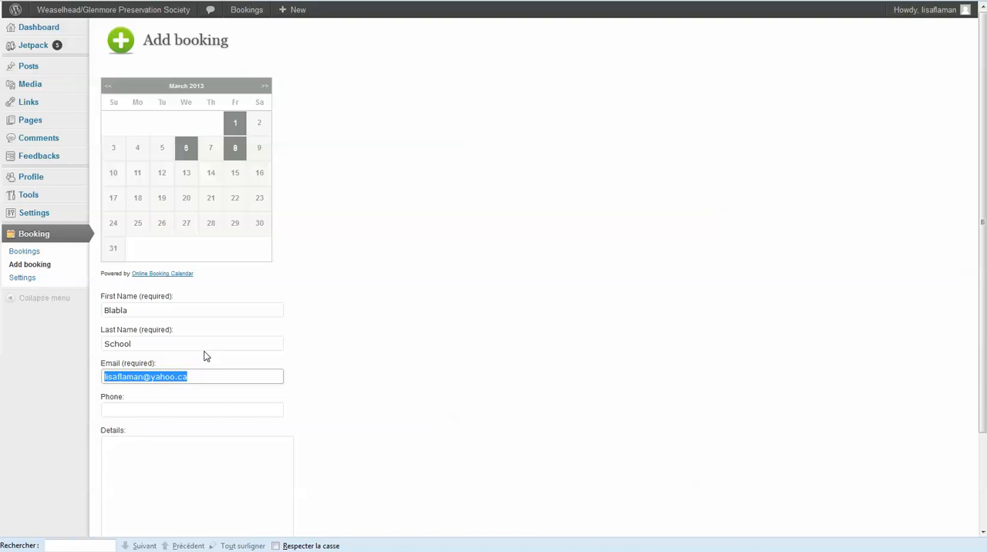
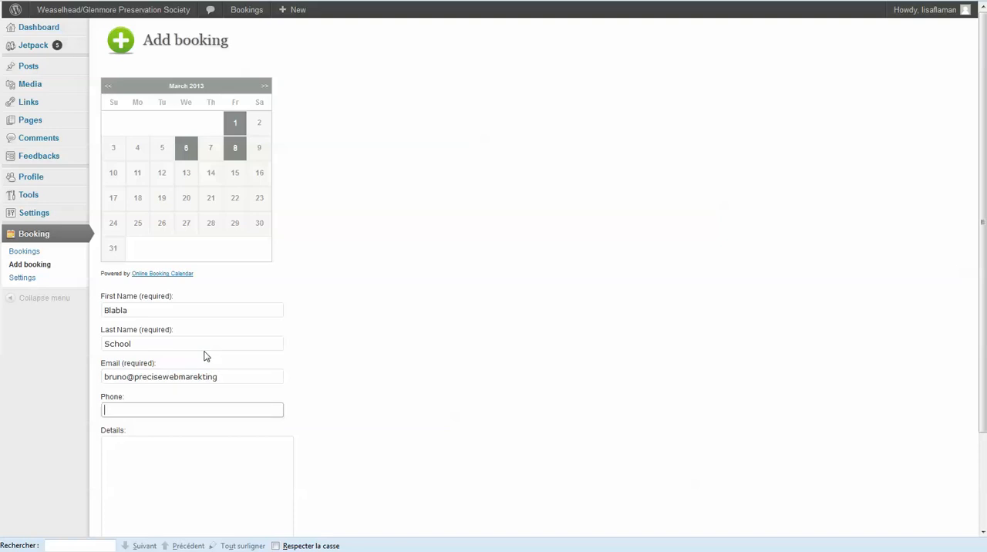
{"action": "left_click", "coordinate": [196, 478]}
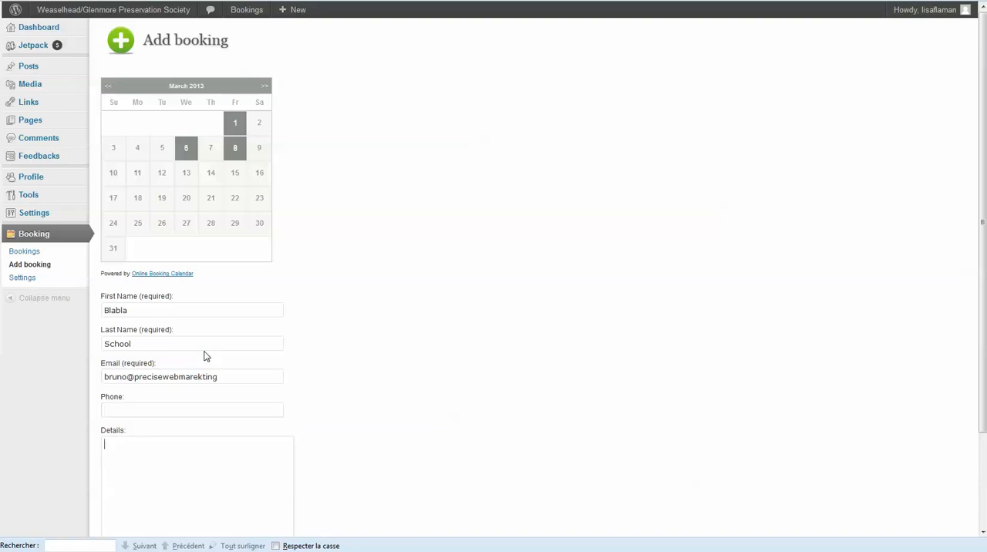
Enter '28 kids with 3 teachers.' as the booking details, then scroll down to Send
{"action": "scroll", "scroll_direction": "down", "scroll_amount": 3}
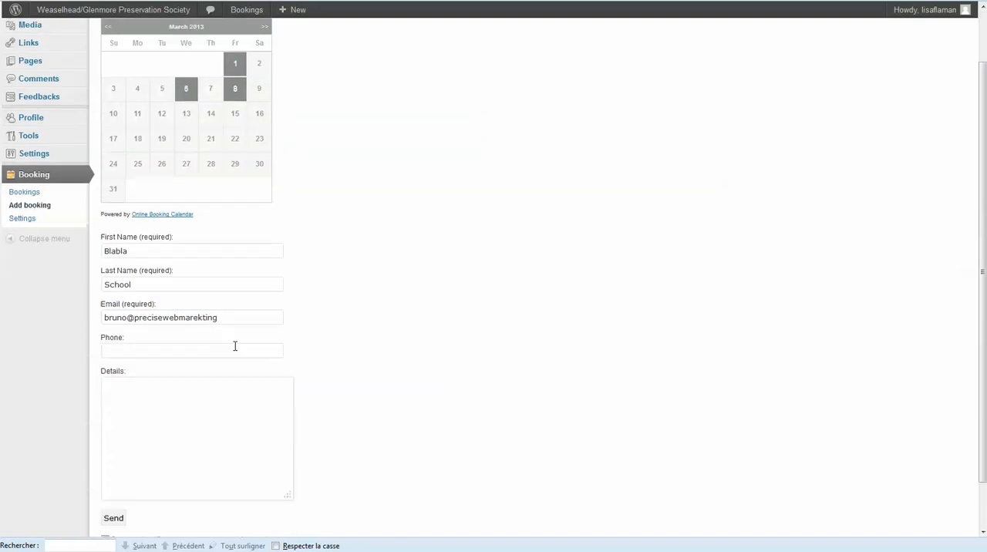
{"action": "type", "text": "28"}
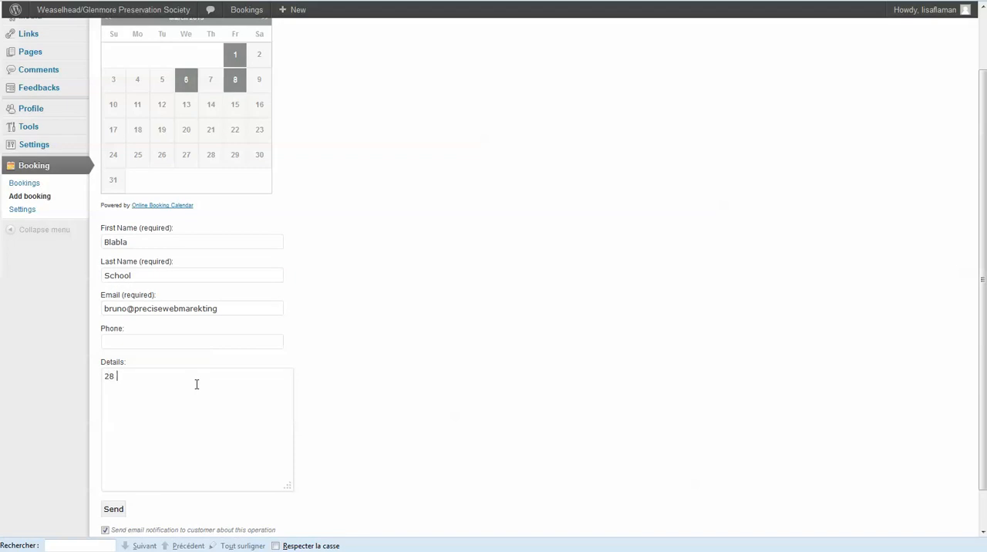
{"action": "type", "text": "kids with"}
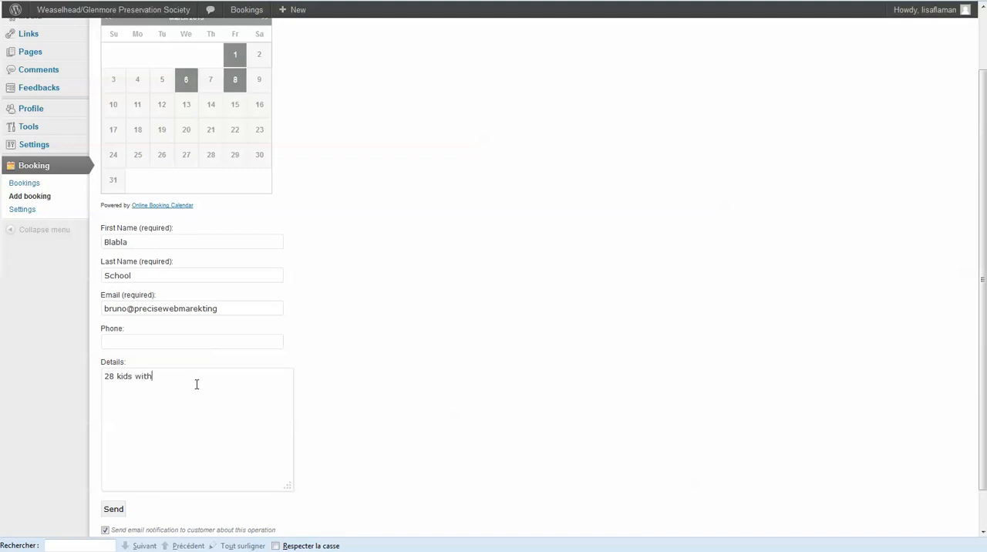
{"action": "type", "text": "3"}
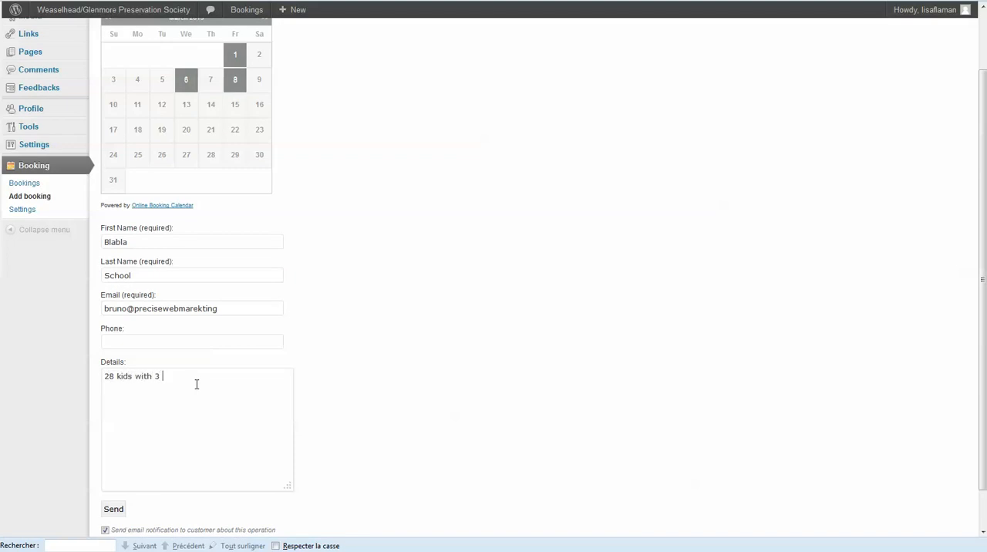
{"action": "type", "text": "teachers"}
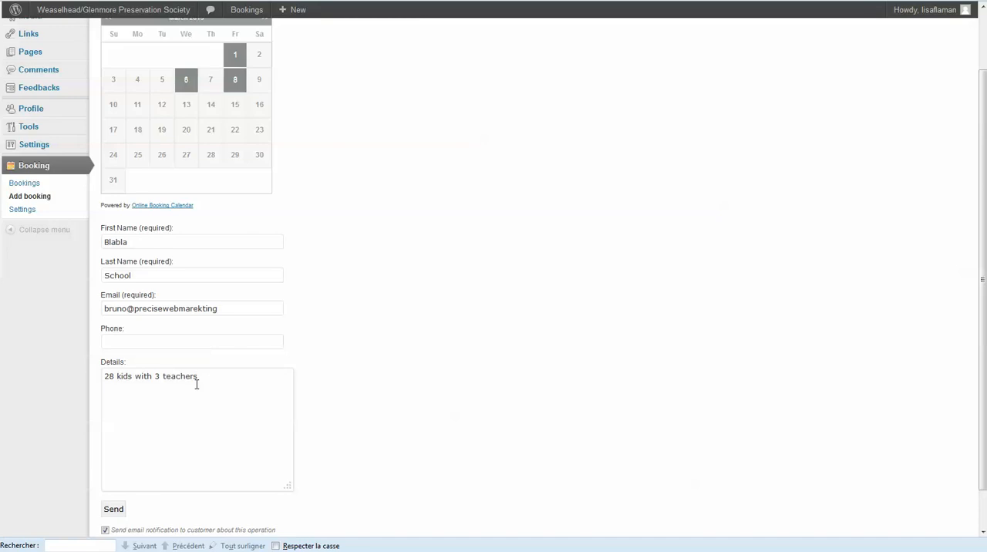
{"action": "scroll", "scroll_direction": "down", "scroll_amount": 3}
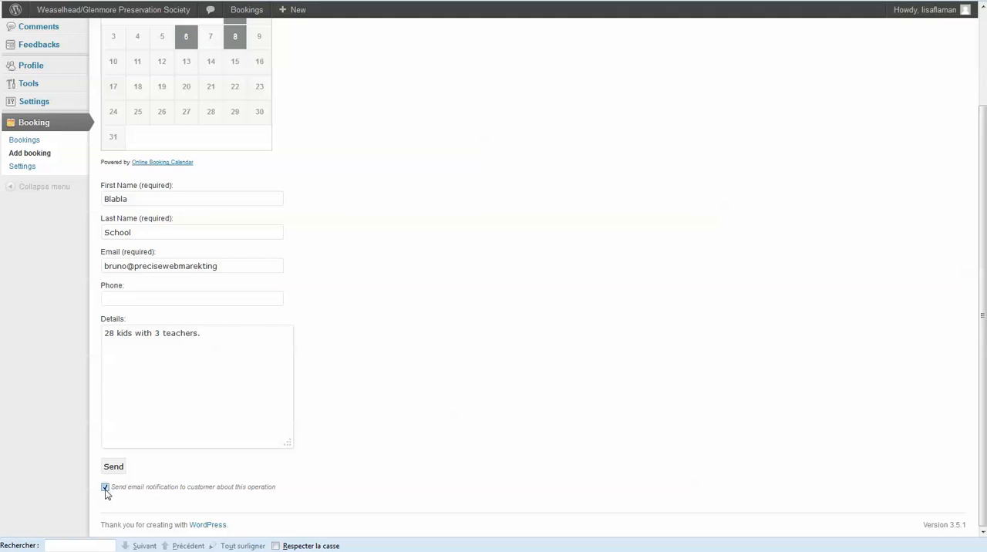
Select the entire address in the booking form's Email field
{"action": "double_click", "coordinate": [154, 265]}
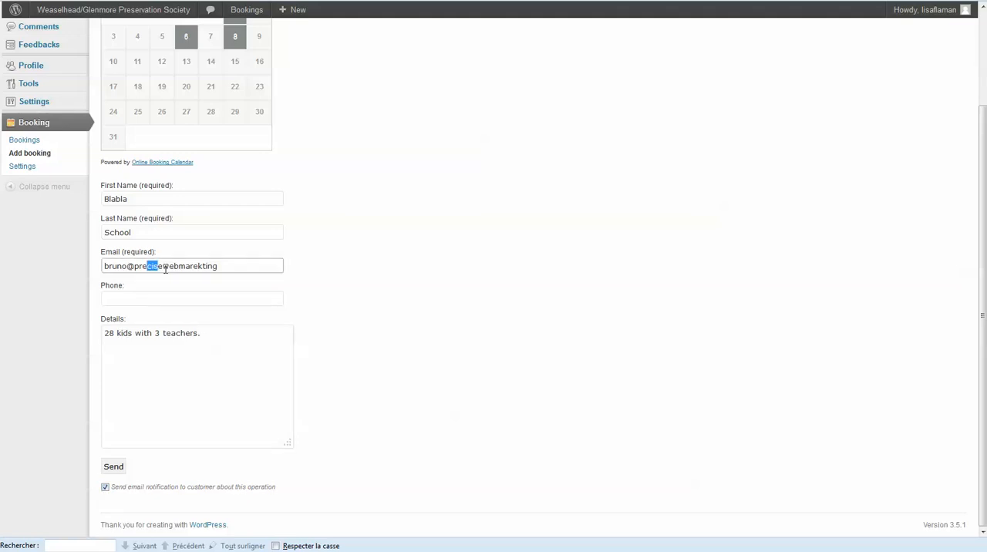
{"action": "triple_click", "coordinate": [191, 265]}
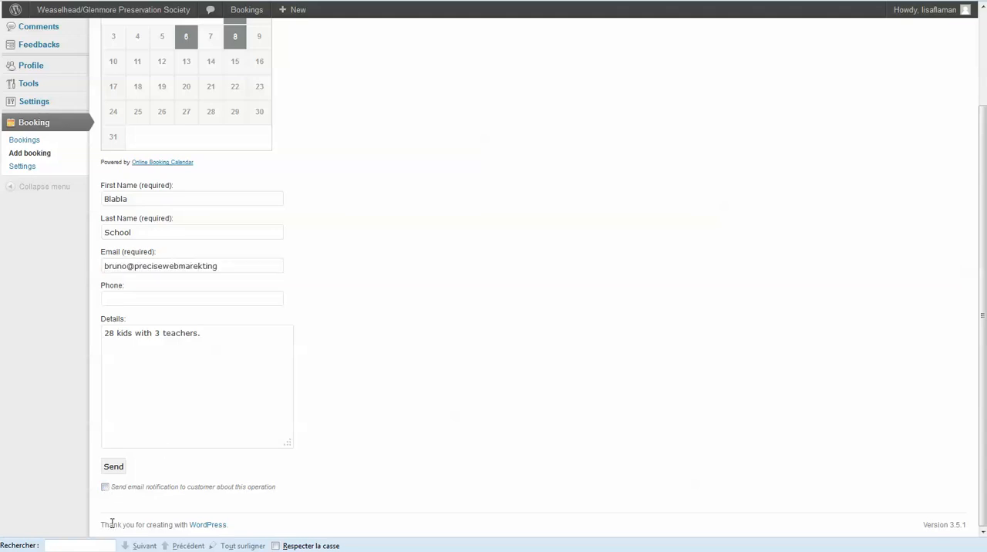
{"action": "left_click", "coordinate": [114, 466]}
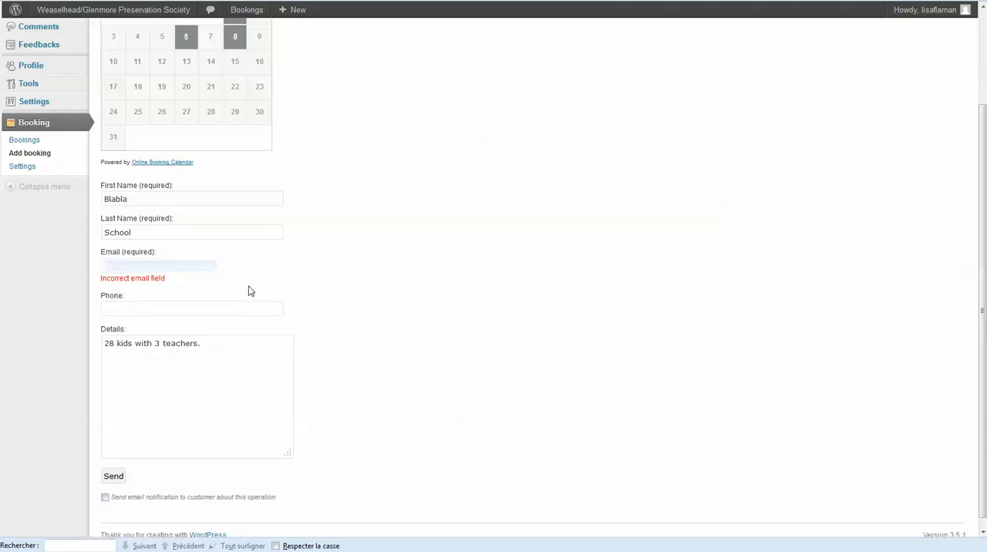
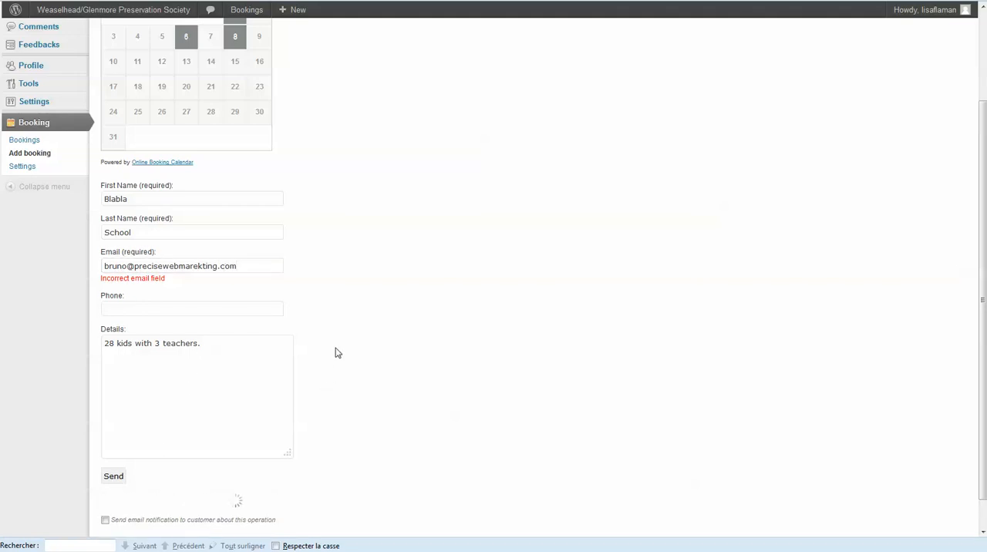
{"action": "scroll", "scroll_direction": "up", "scroll_amount": 3}
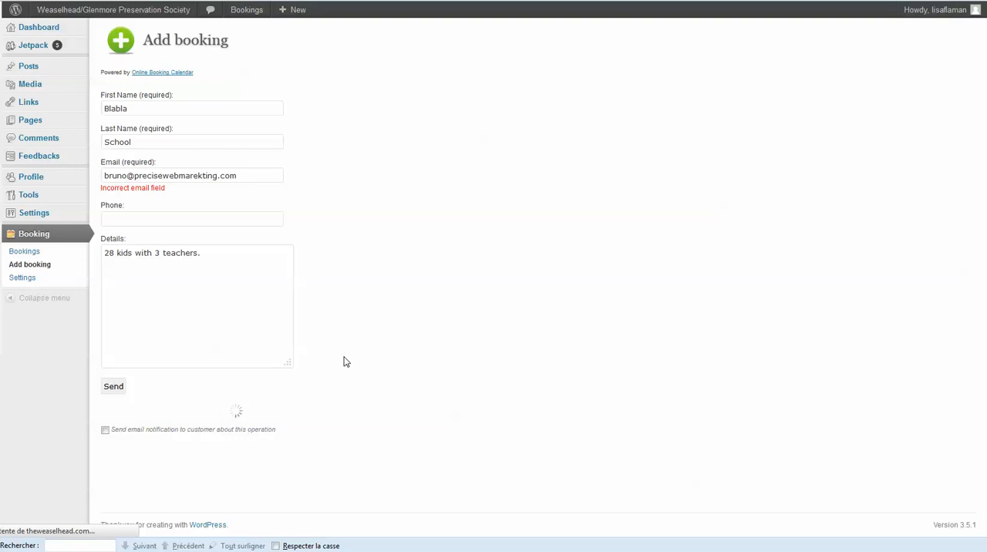
{"action": "mouse_move", "coordinate": [283, 299]}
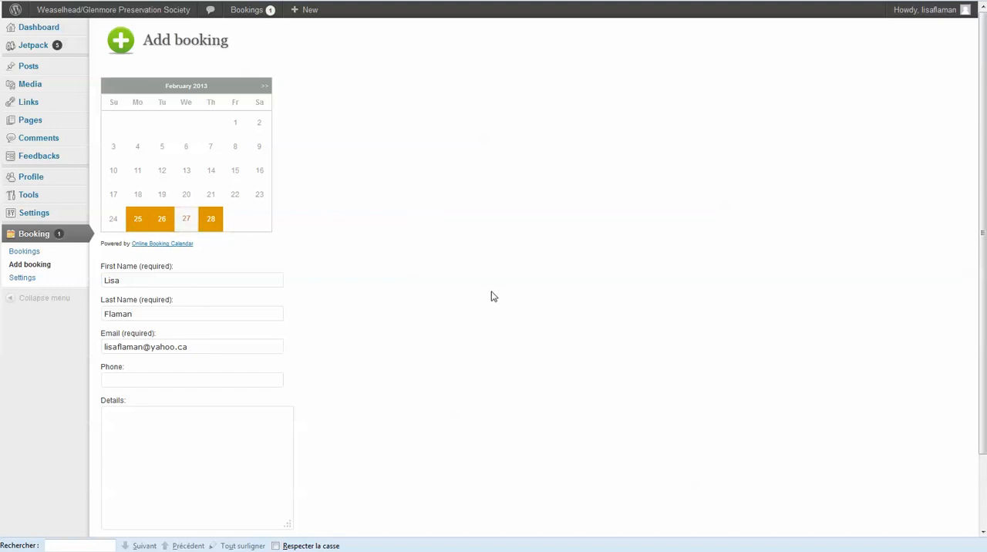
{"action": "mouse_move", "coordinate": [67, 257]}
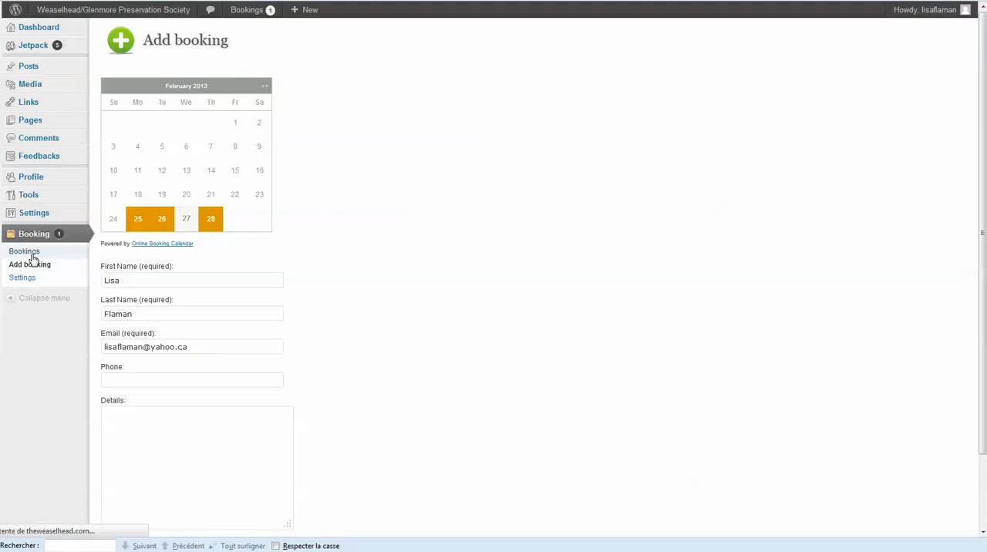
Go to Booking > Bookings in the admin sidebar
{"action": "left_click", "coordinate": [24, 250]}
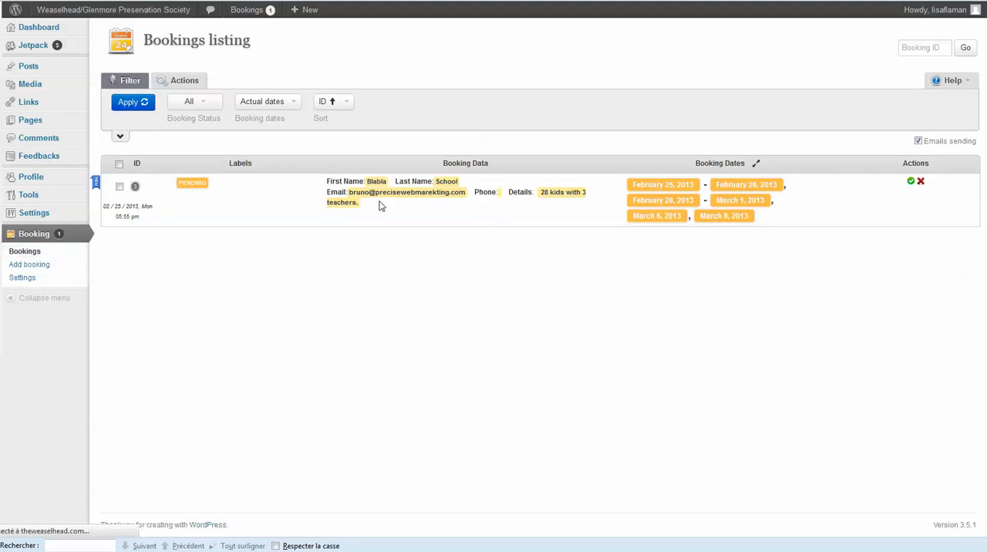
{"action": "mouse_move", "coordinate": [753, 179]}
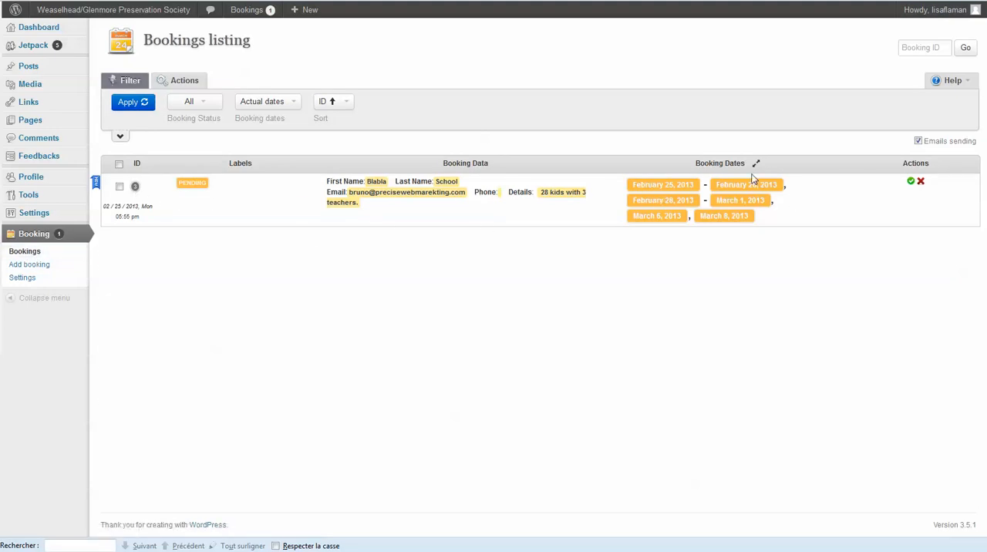
{"action": "mouse_move", "coordinate": [357, 208]}
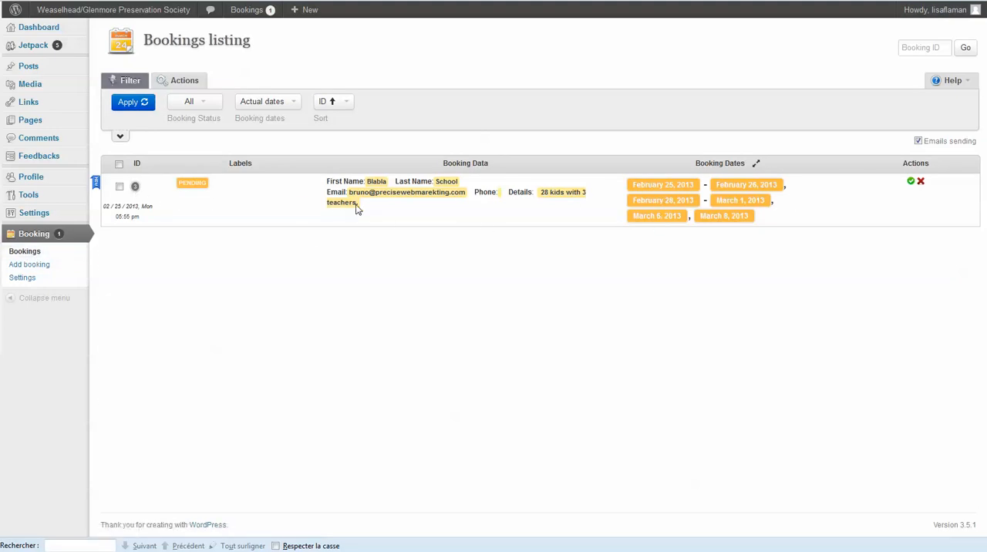
{"action": "mouse_move", "coordinate": [438, 187]}
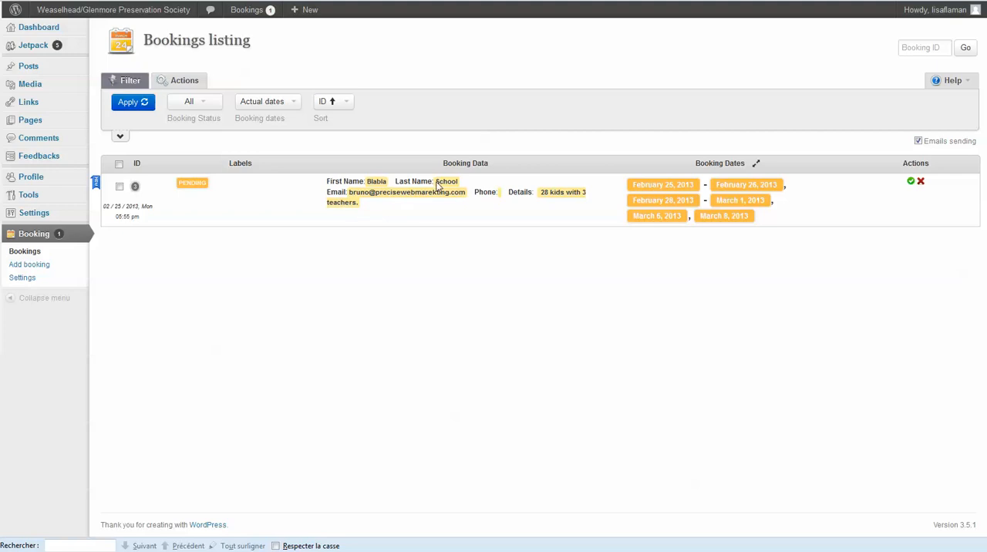
{"action": "mouse_move", "coordinate": [377, 202]}
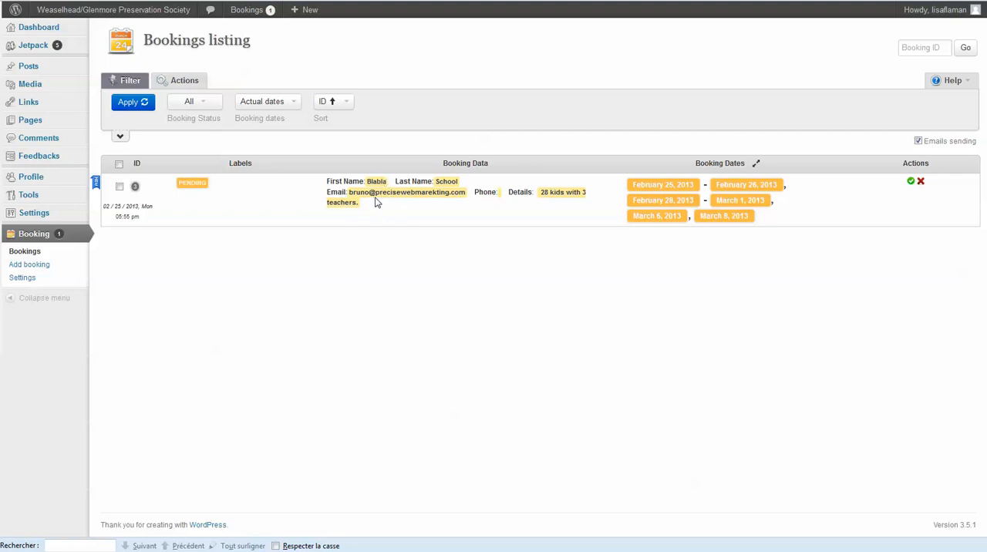
{"action": "mouse_move", "coordinate": [278, 218]}
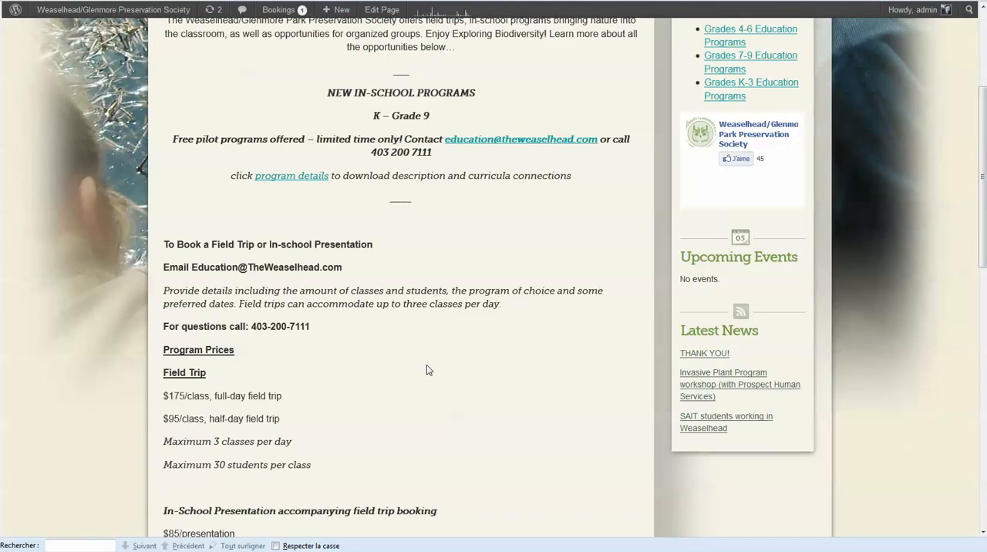
Return to the admin window showing the Bookings listing
{"action": "scroll", "scroll_direction": "up", "scroll_amount": 3}
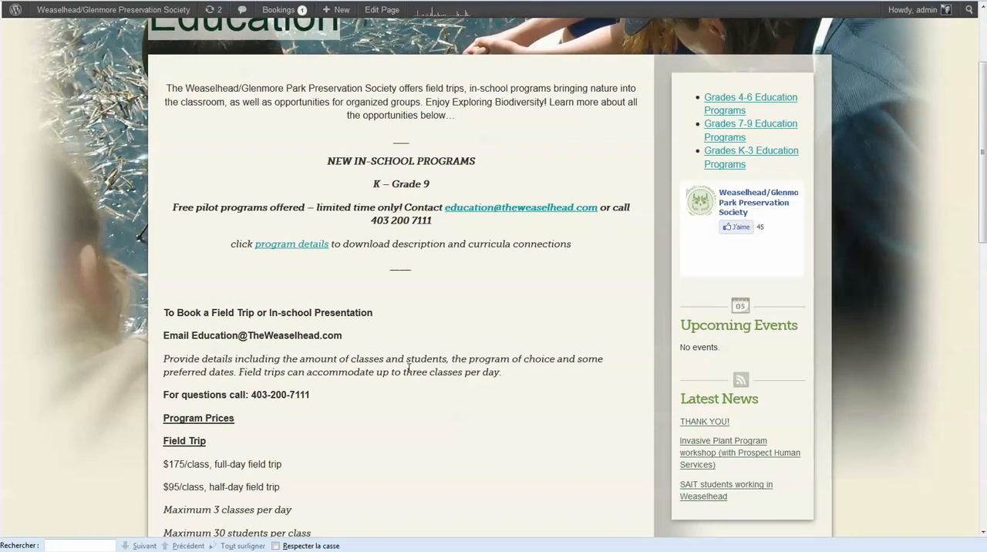
{"action": "mouse_move", "coordinate": [412, 341]}
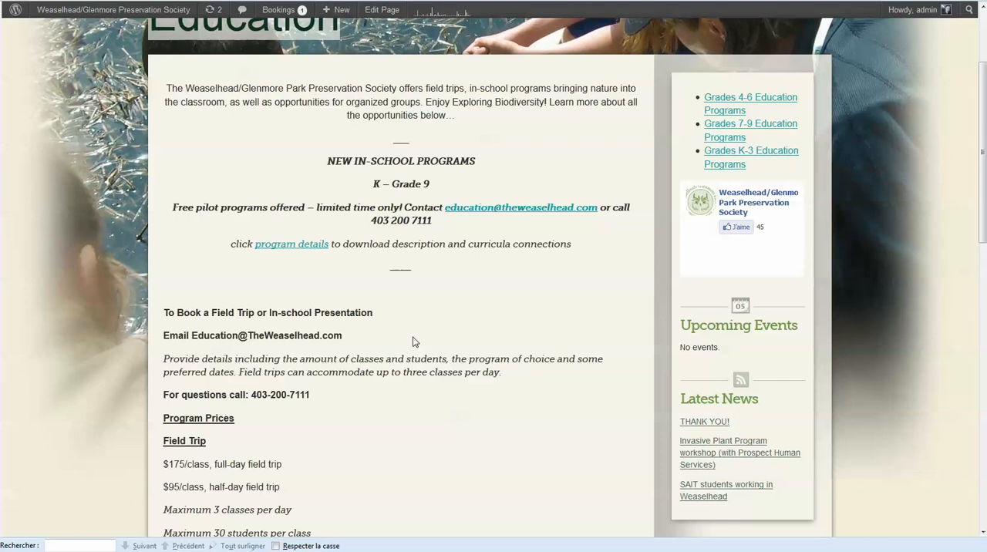
{"action": "mouse_move", "coordinate": [532, 137]}
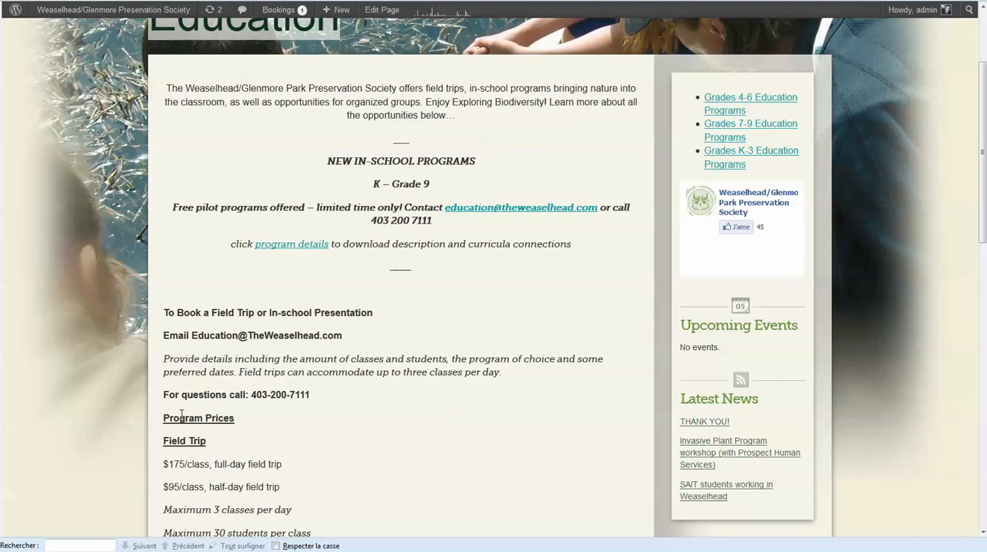
{"action": "mouse_move", "coordinate": [247, 391]}
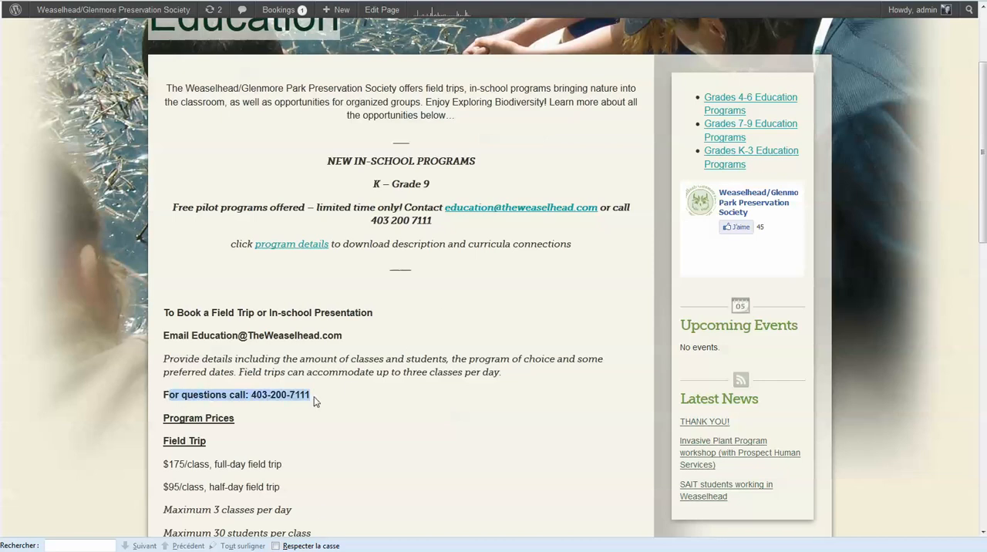
{"action": "mouse_move", "coordinate": [408, 410]}
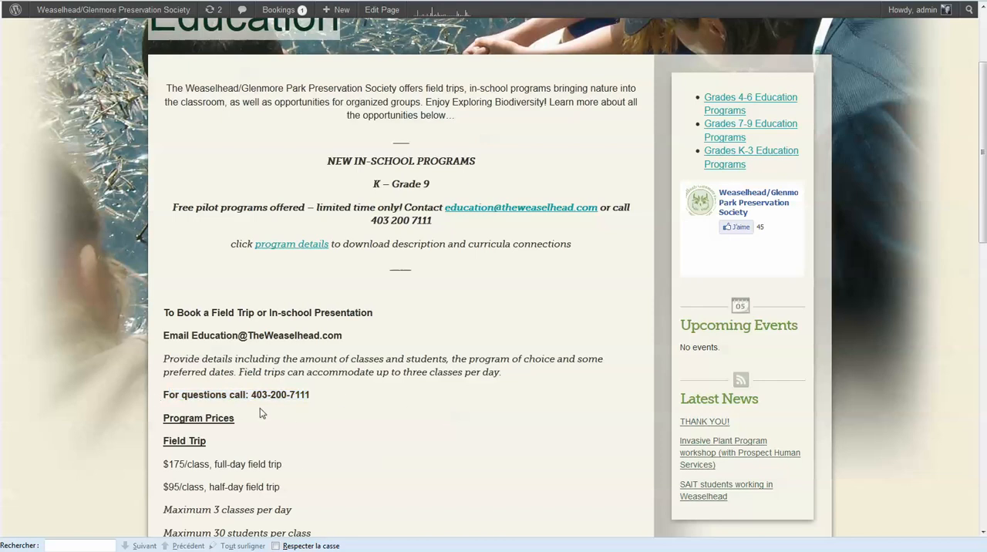
{"action": "mouse_move", "coordinate": [302, 425]}
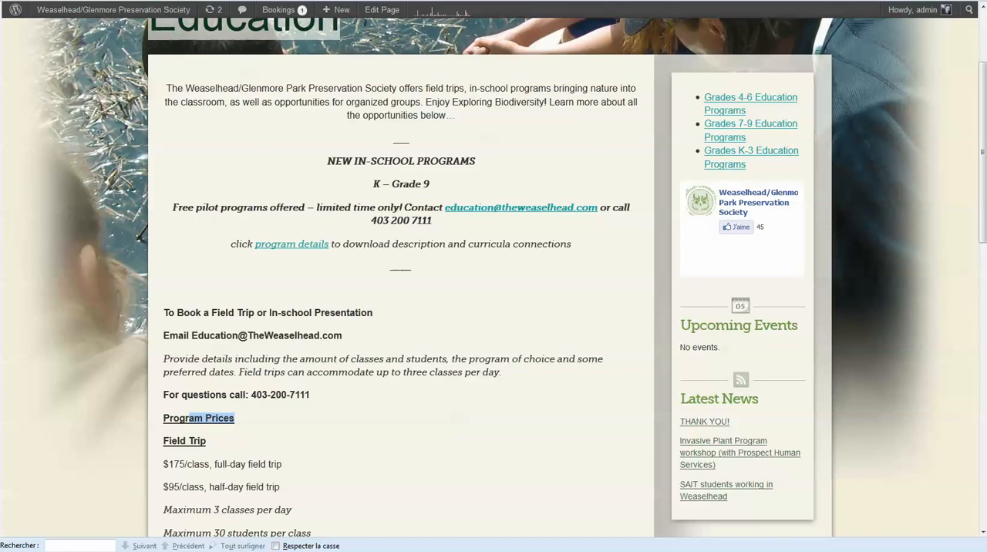
{"action": "left_click", "coordinate": [278, 9]}
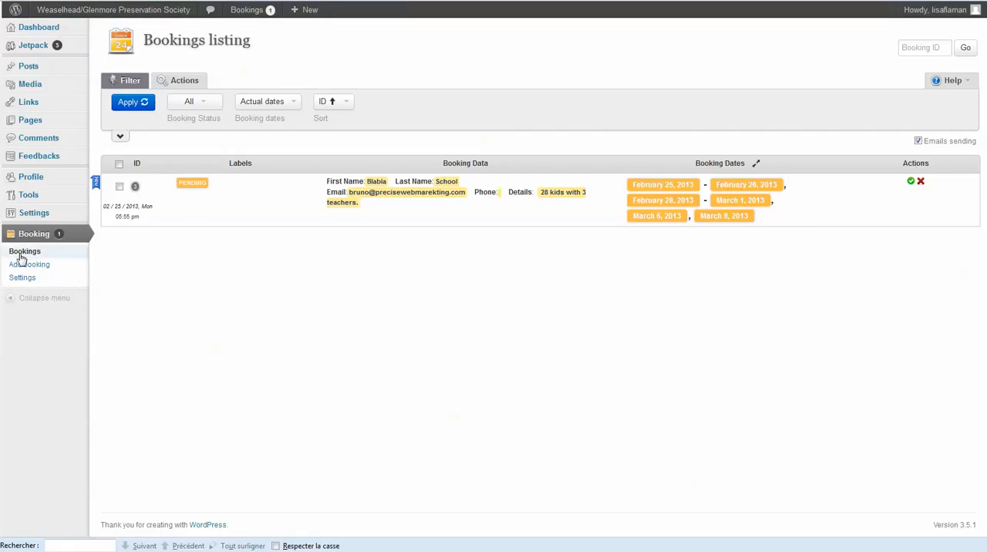
{"action": "mouse_move", "coordinate": [249, 212]}
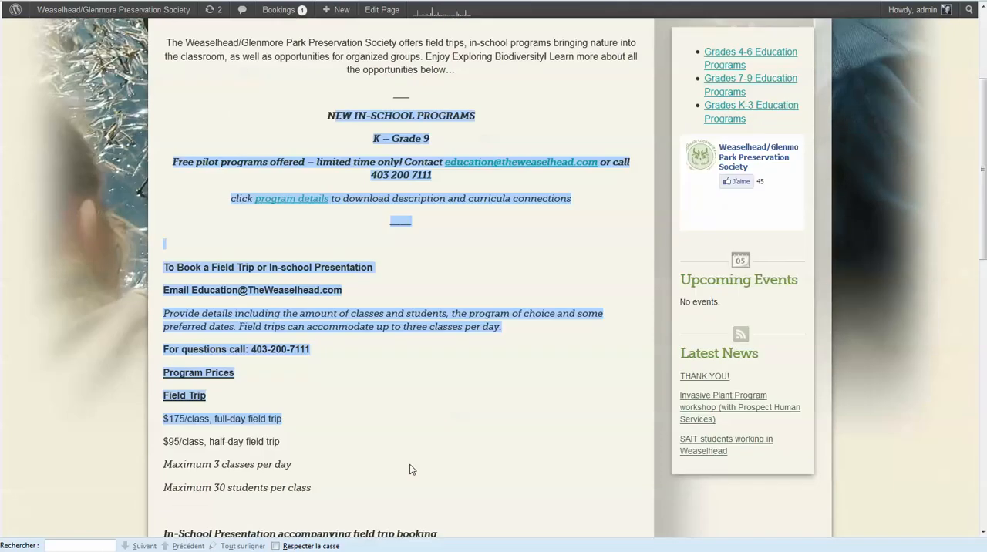
{"action": "scroll", "scroll_direction": "up", "scroll_amount": 3}
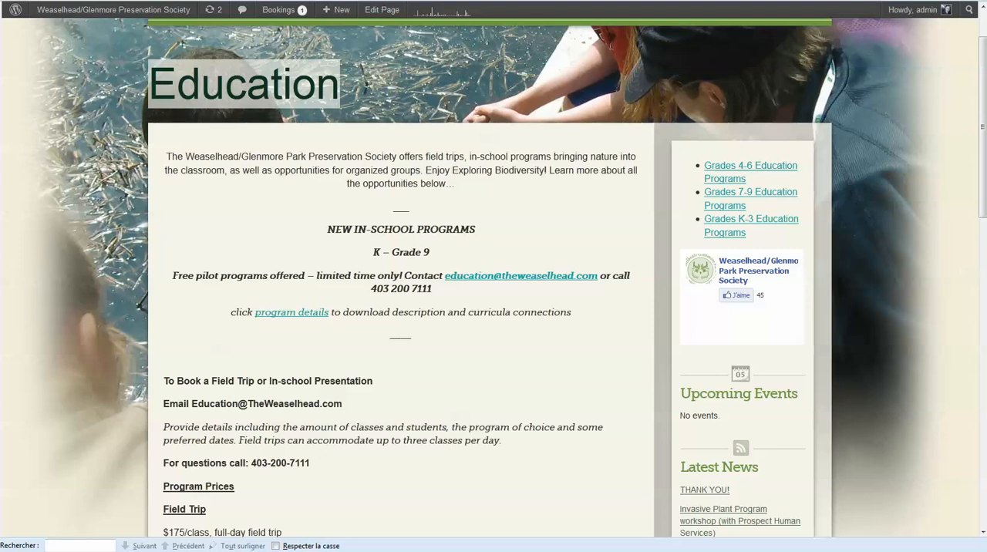
{"action": "left_click", "coordinate": [278, 9]}
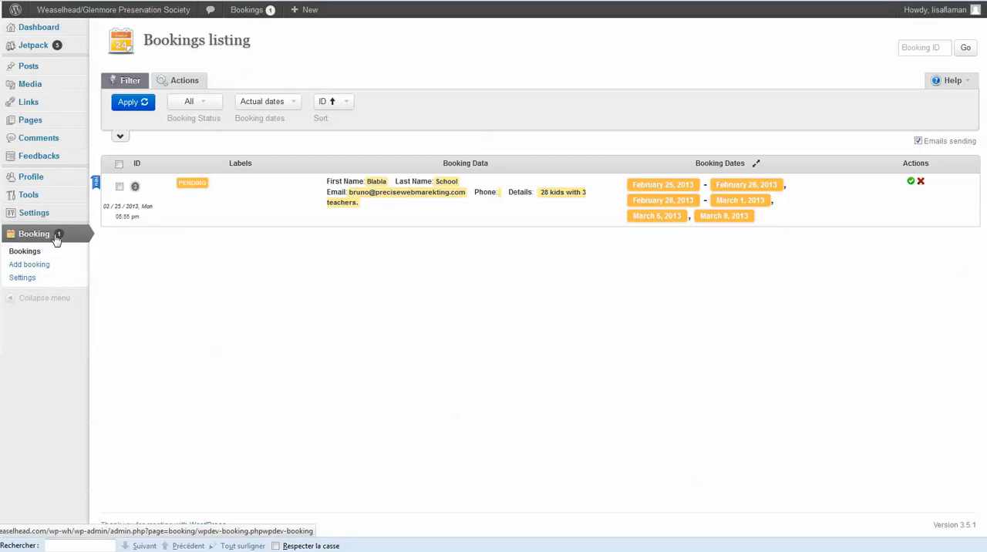
{"action": "mouse_move", "coordinate": [138, 246]}
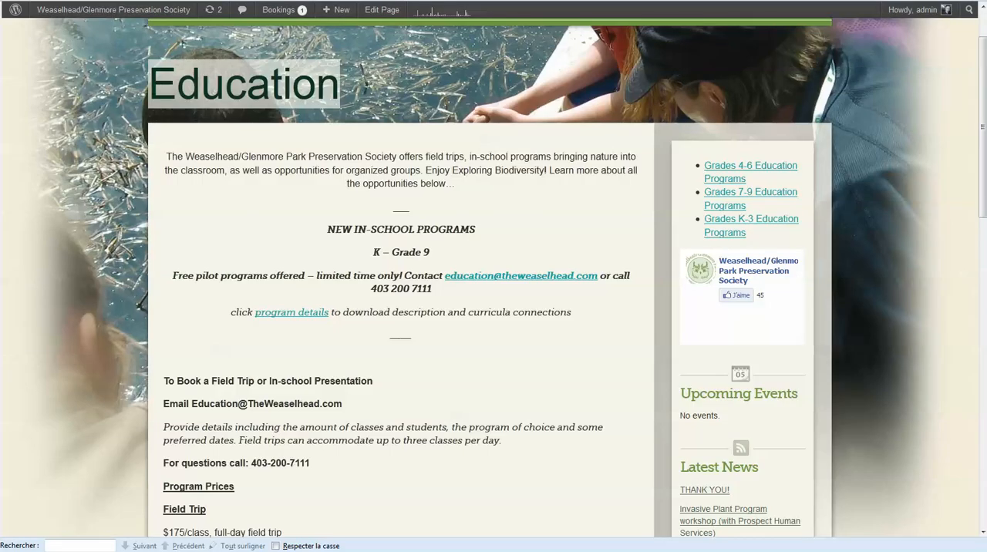
Switch back to the admin window to review the pending Blabla School booking
{"action": "left_click", "coordinate": [279, 9]}
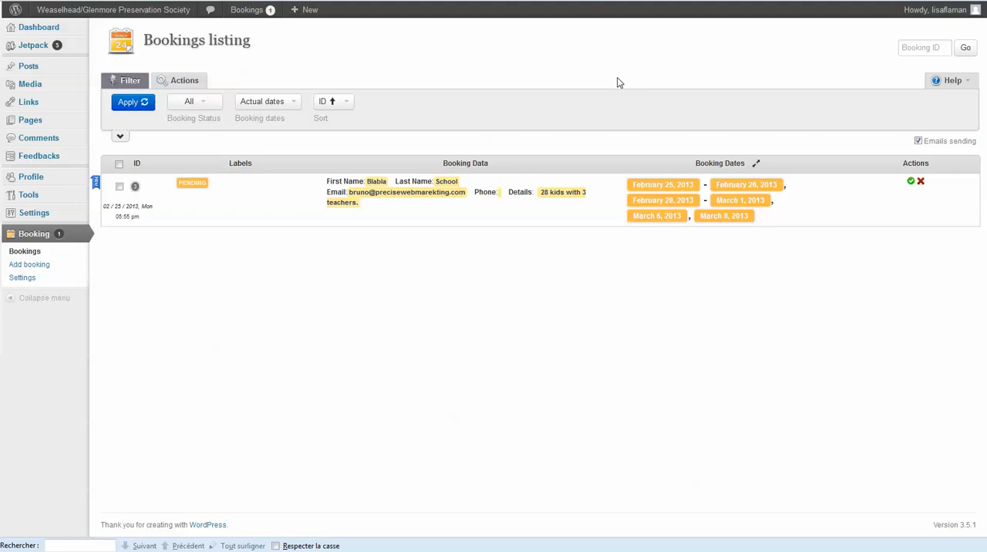
{"action": "mouse_move", "coordinate": [438, 161]}
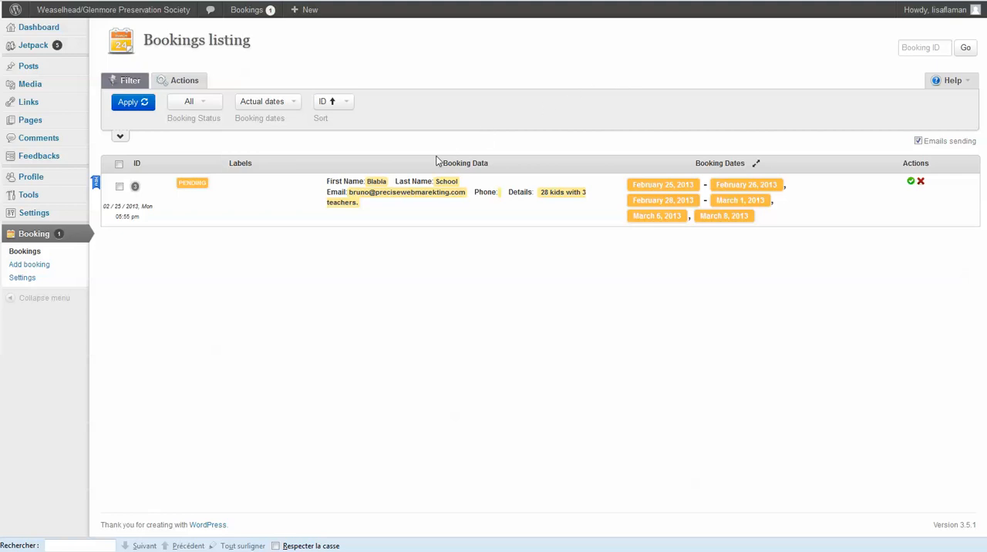
{"action": "mouse_move", "coordinate": [177, 187]}
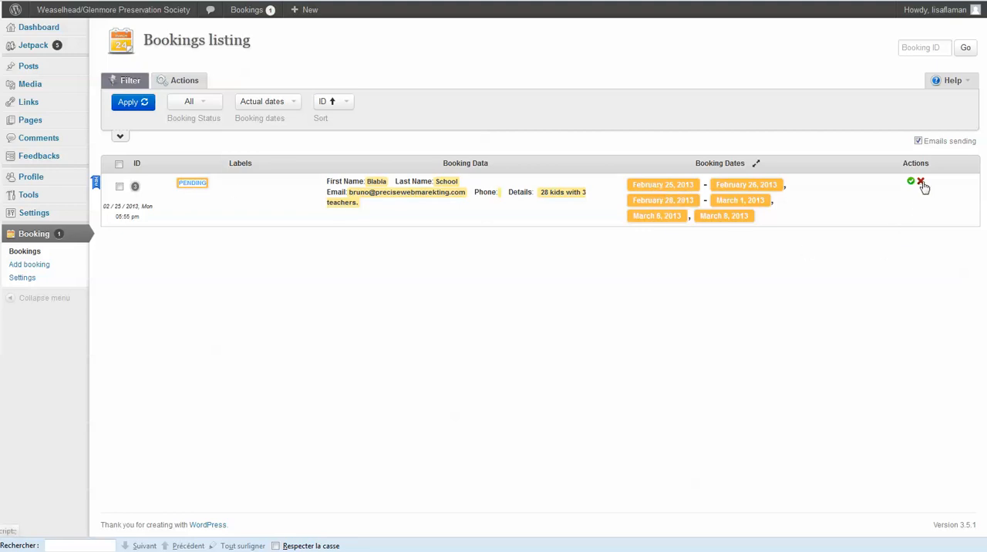
{"action": "mouse_move", "coordinate": [518, 271]}
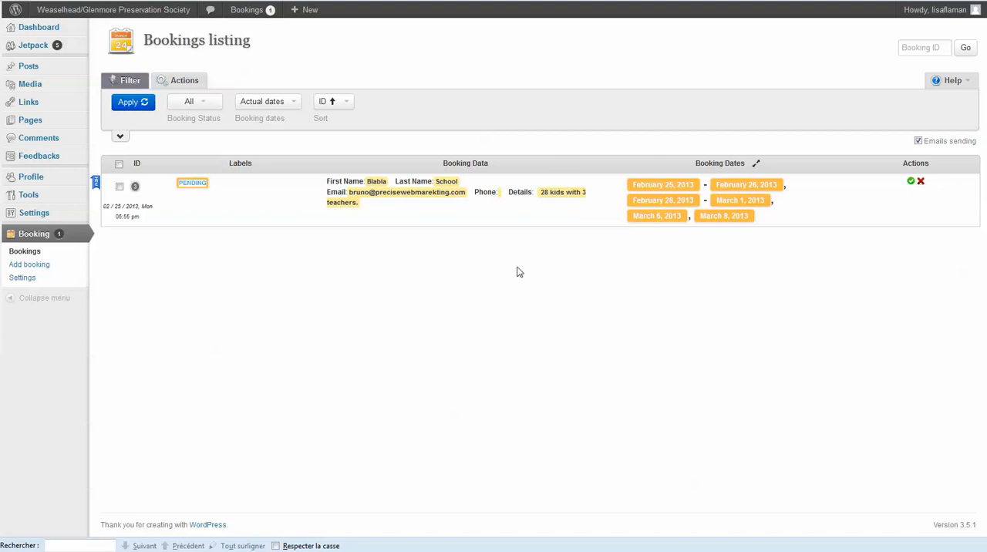
{"action": "mouse_move", "coordinate": [538, 216]}
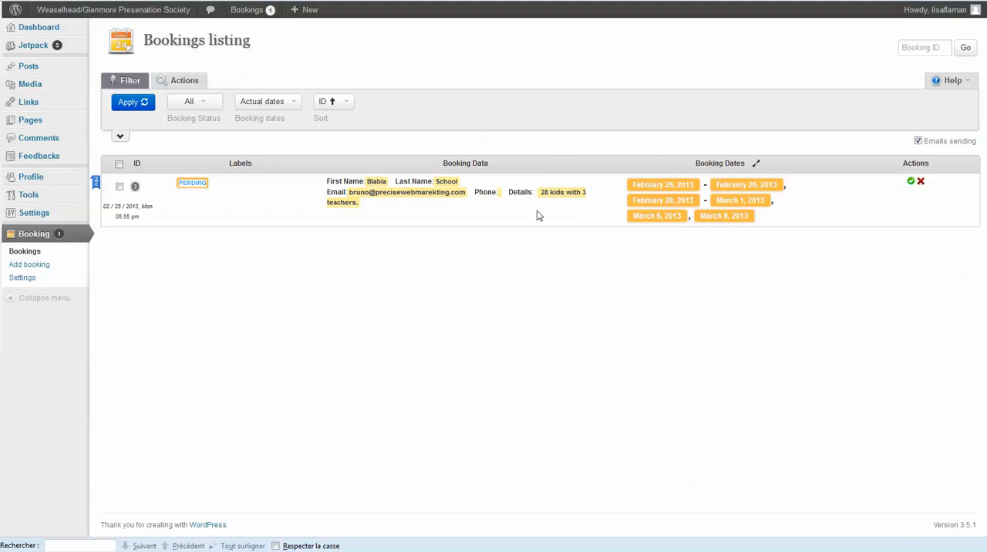
{"action": "mouse_move", "coordinate": [920, 183]}
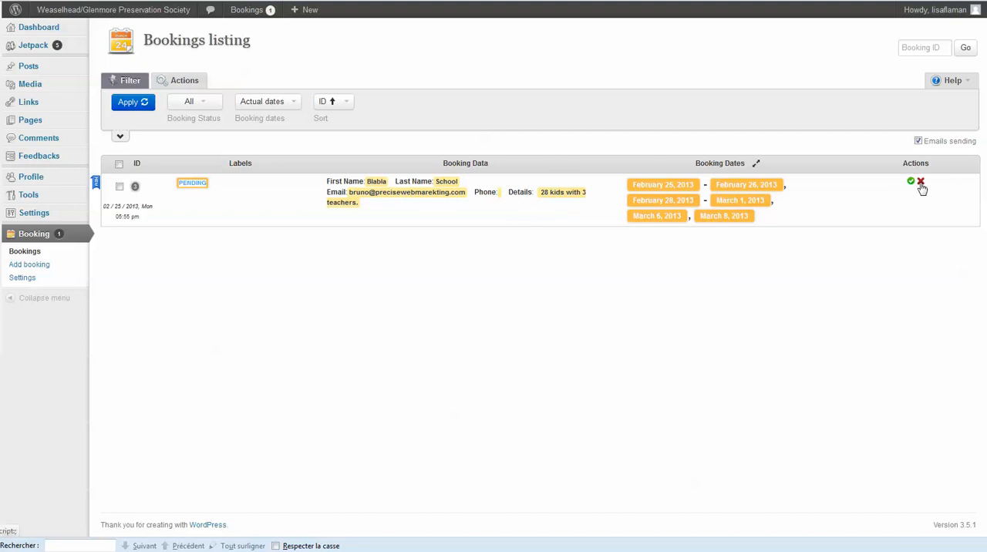
{"action": "mouse_move", "coordinate": [921, 183]}
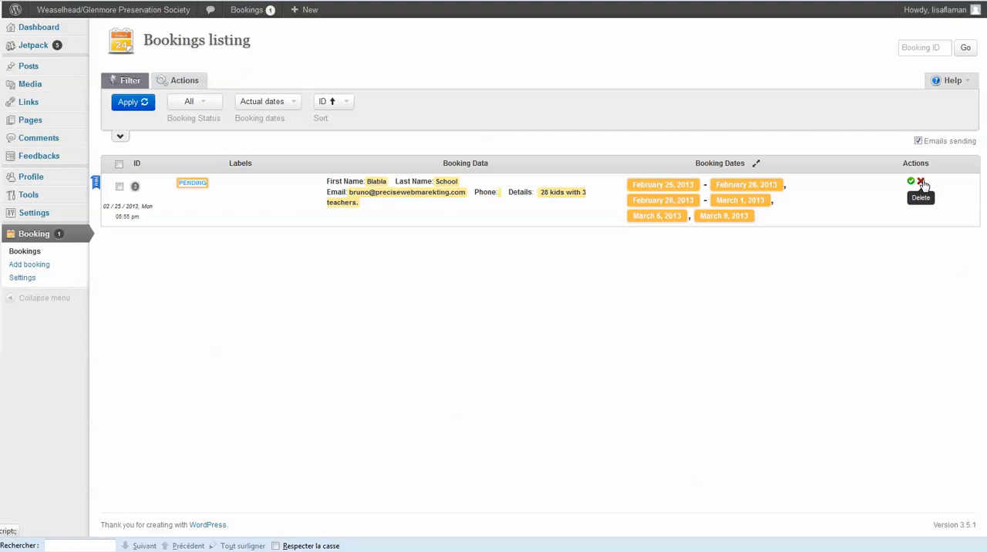
{"action": "mouse_move", "coordinate": [887, 56]}
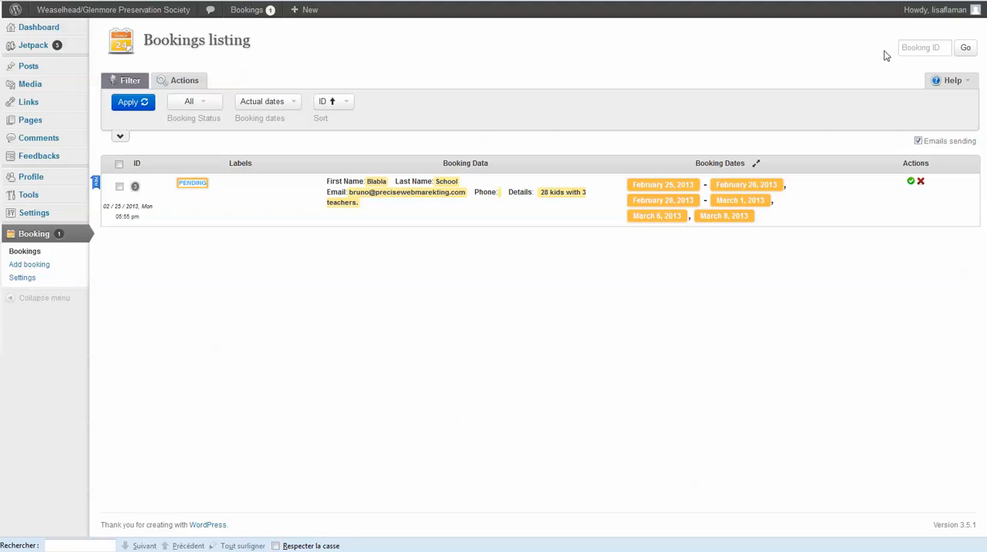